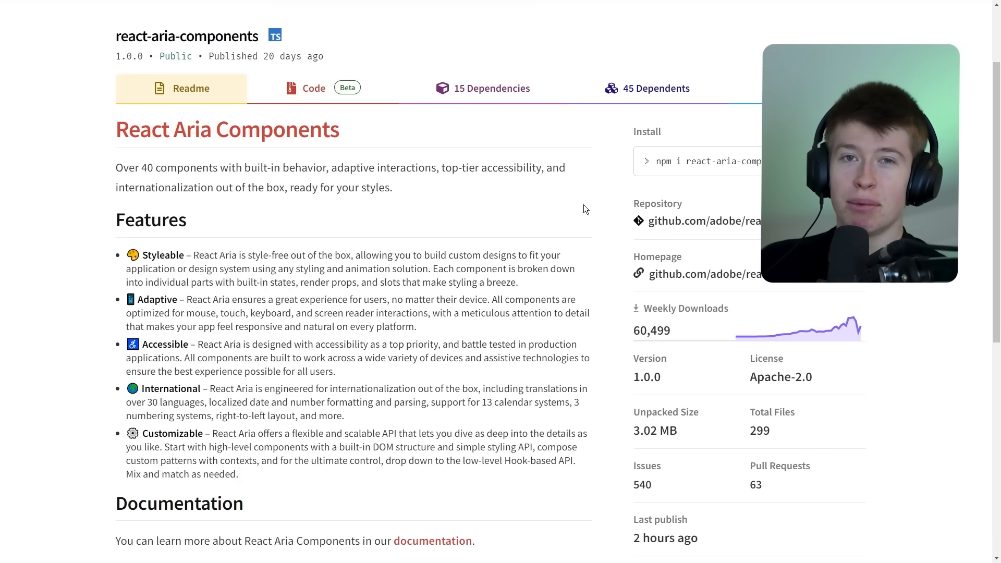
mouse_move(605, 209)
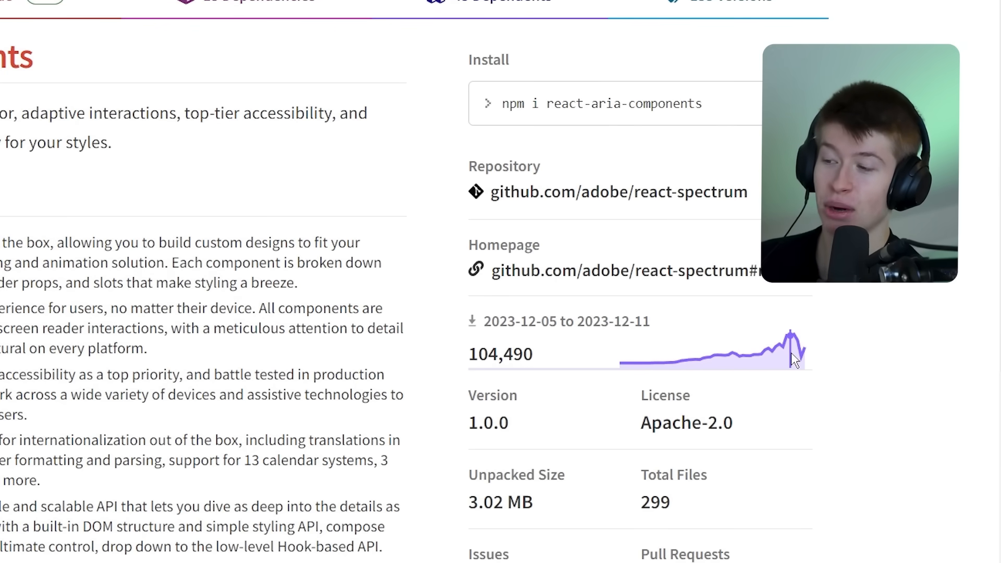
Step: Switch to the React Aria tab and scroll through the plant table demo sorted by Sunlight
scroll("up", 3)
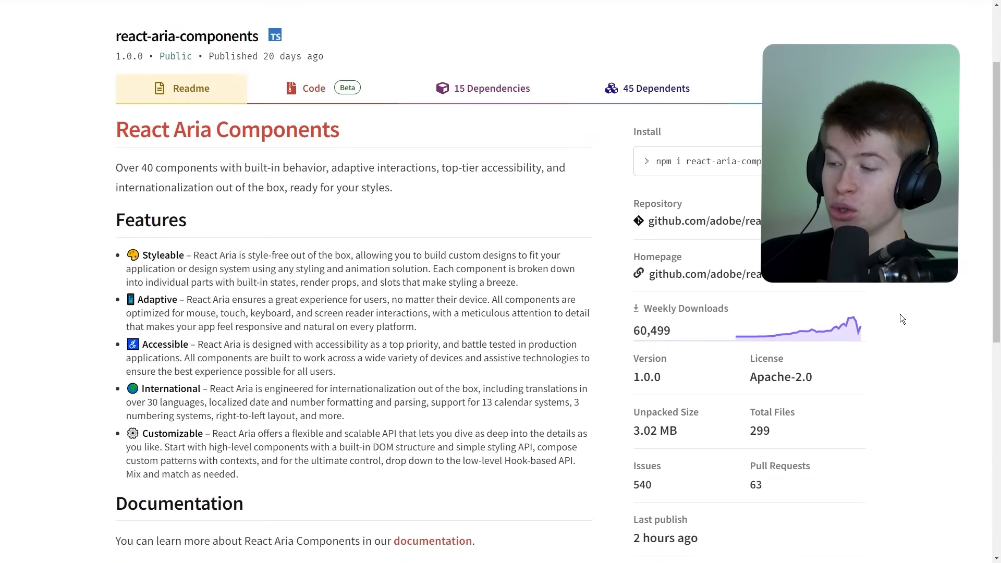
scroll("down", 3)
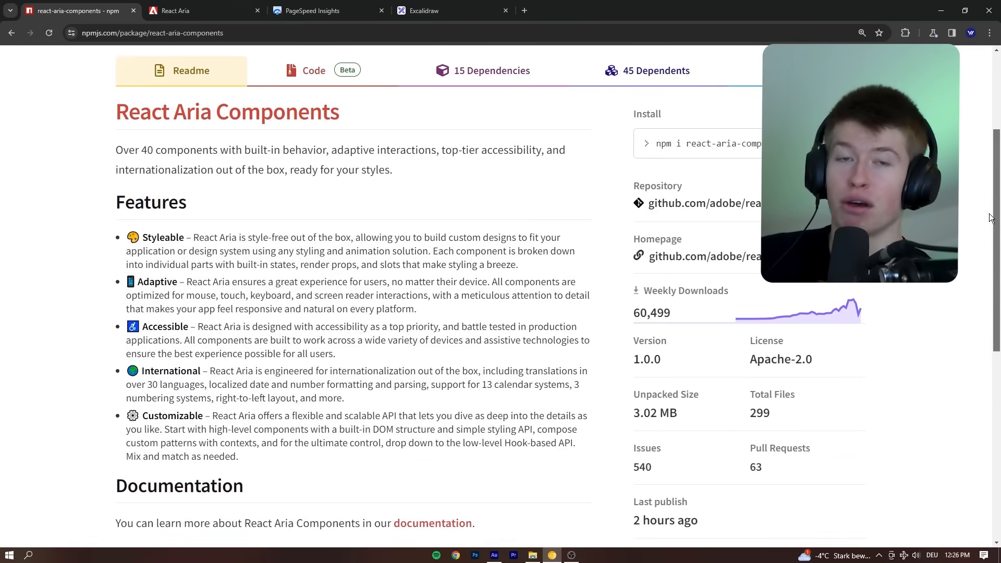
scroll("down", 3)
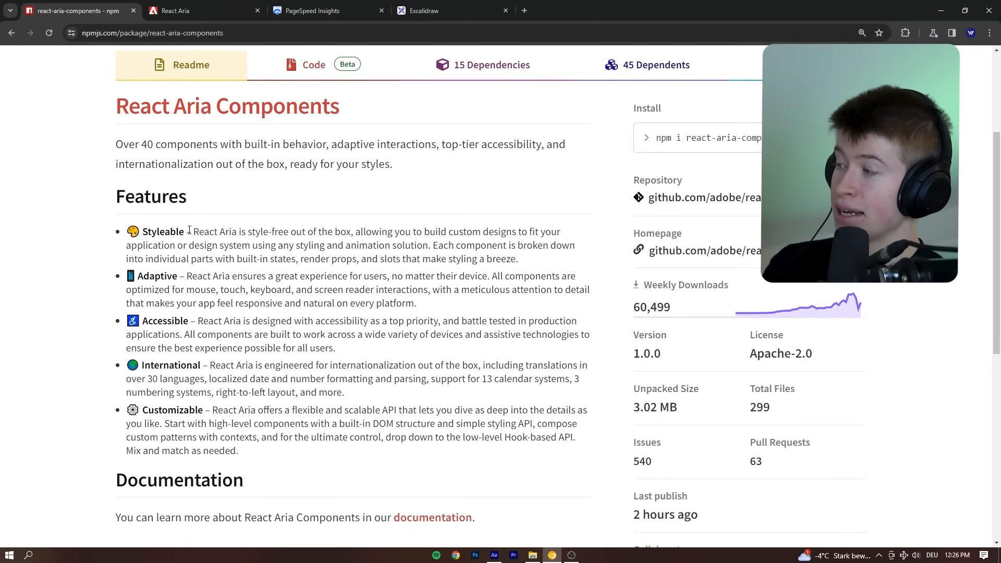
mouse_move(173, 318)
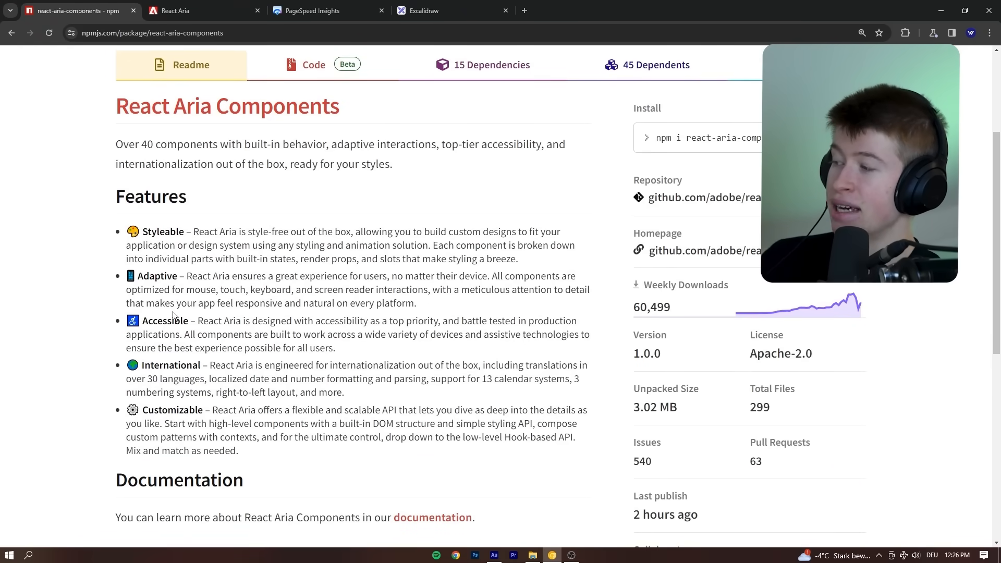
left_click(181, 11)
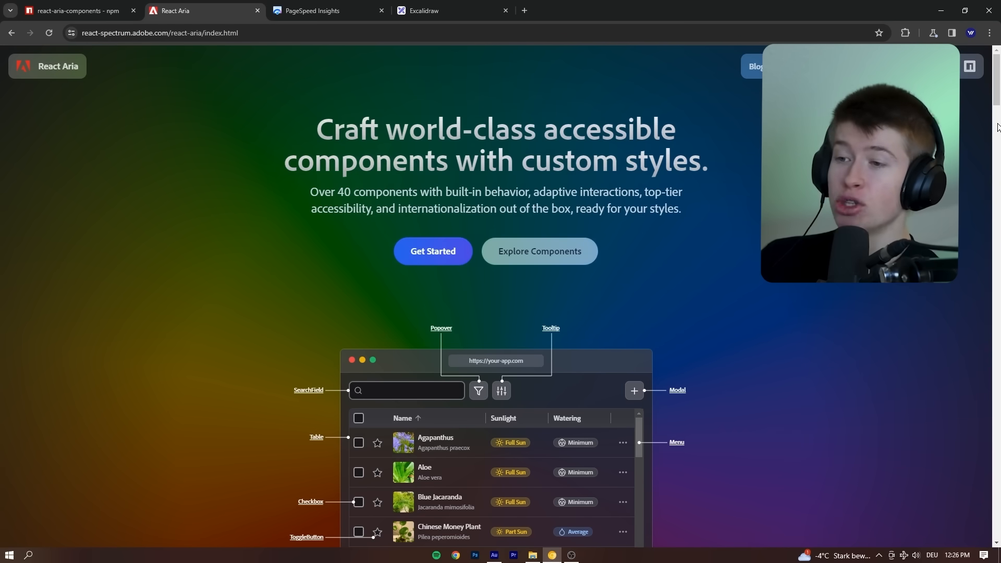
scroll("down", 3)
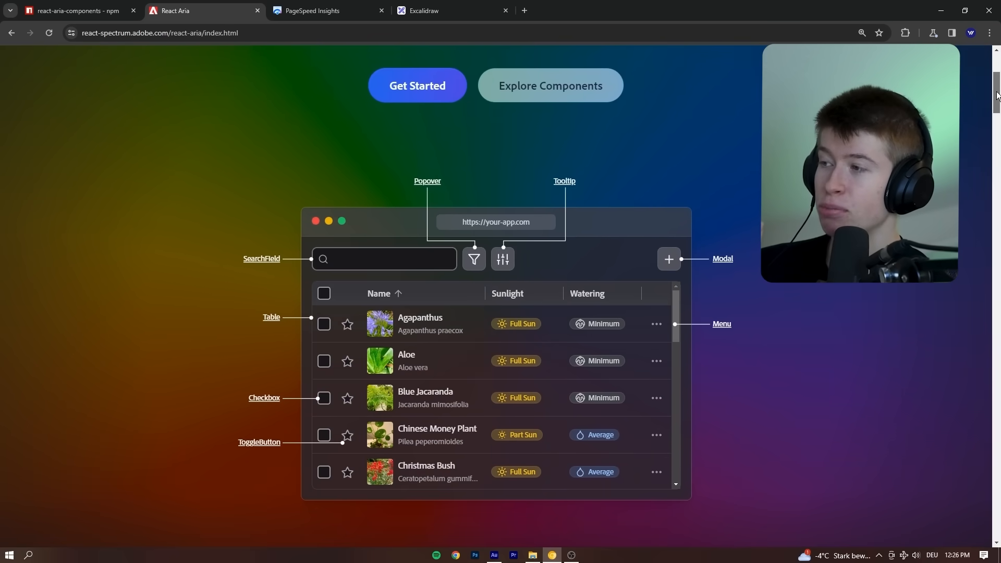
scroll("down", 3)
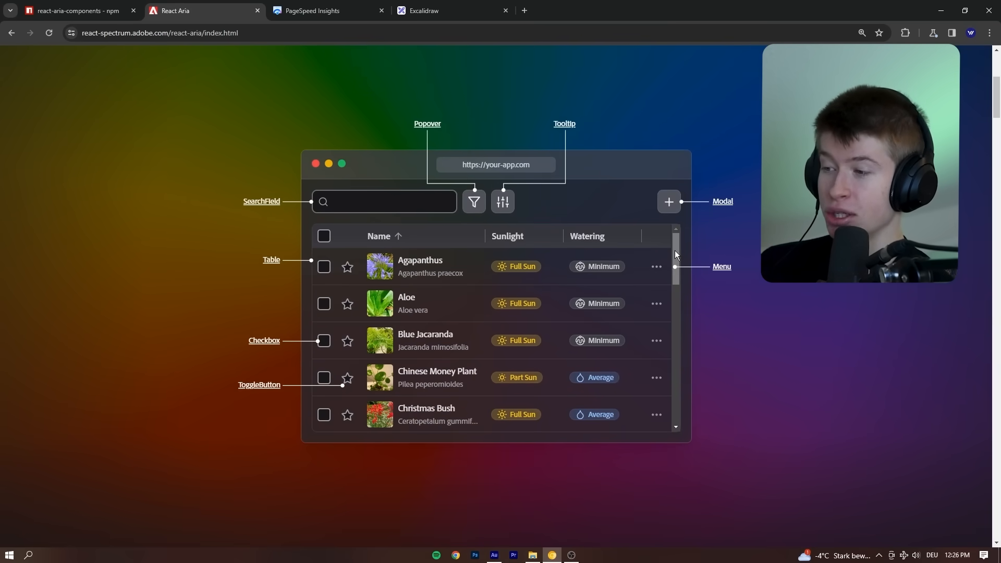
scroll("down", 3)
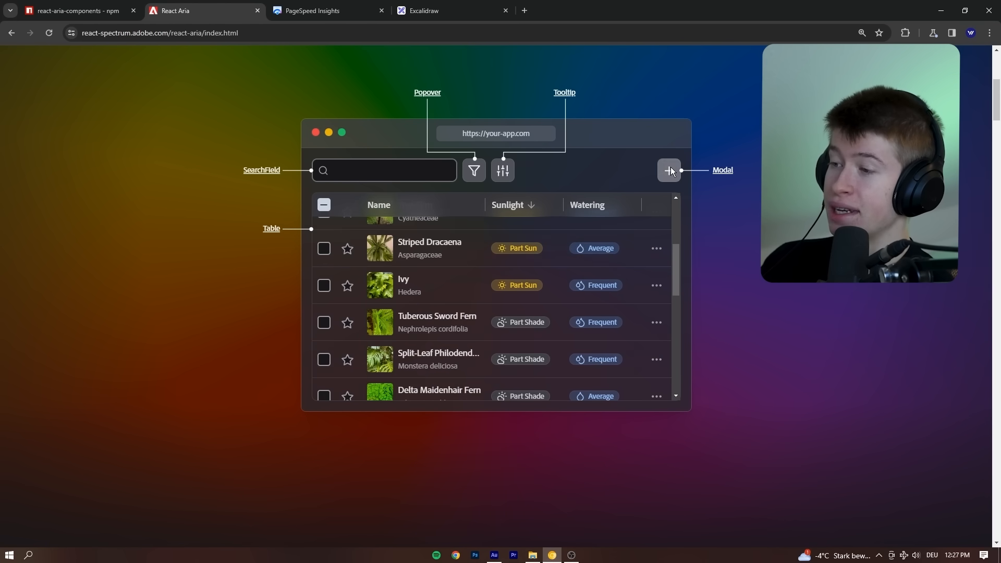
Step: Fill the Add Plant form with 'plan', try Cycle and date picker, then show the Cycle column
left_click(668, 170)
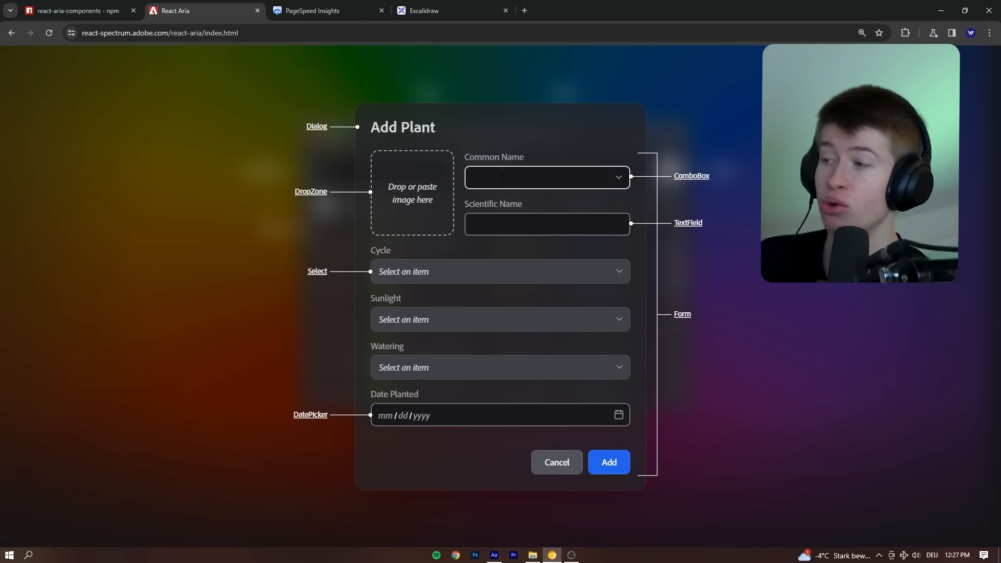
type("plant")
left_click(547, 225)
type("idk")
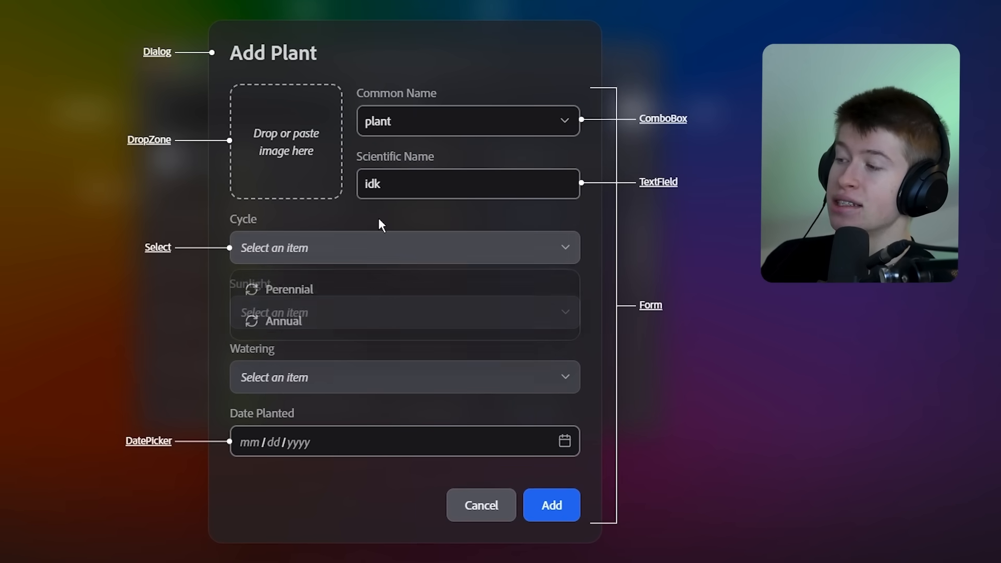
left_click(404, 312)
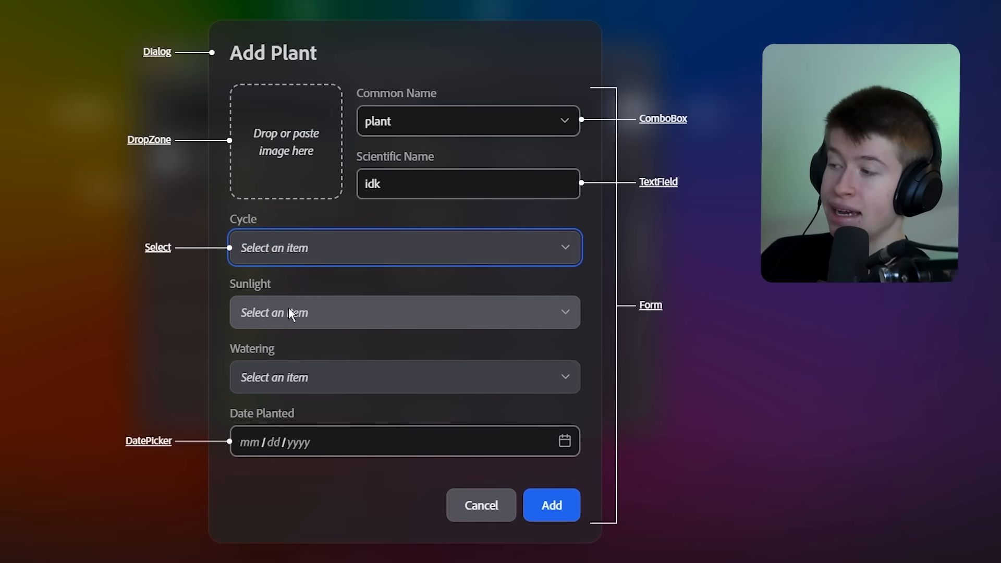
left_click(404, 247)
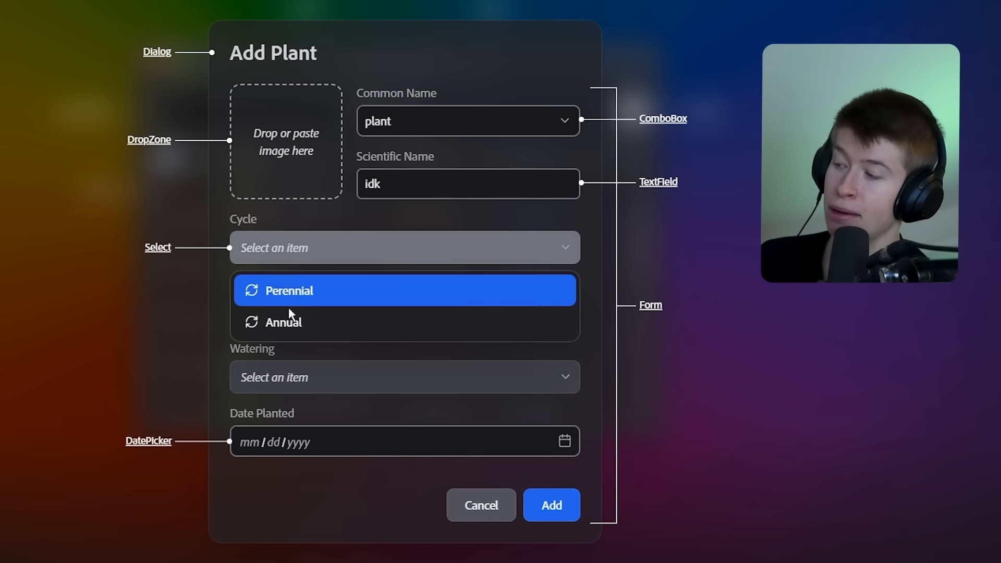
mouse_move(283, 322)
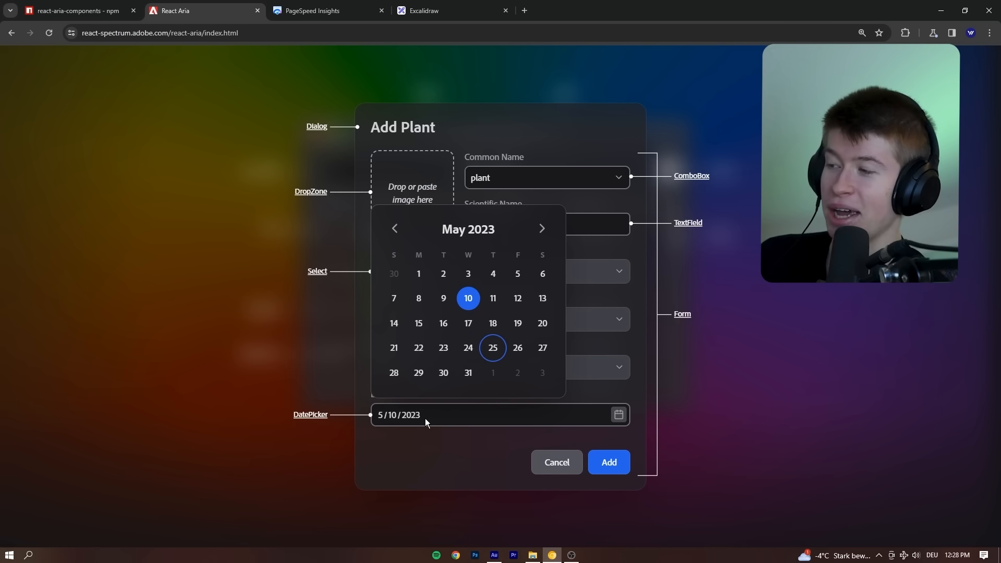
left_click(542, 323)
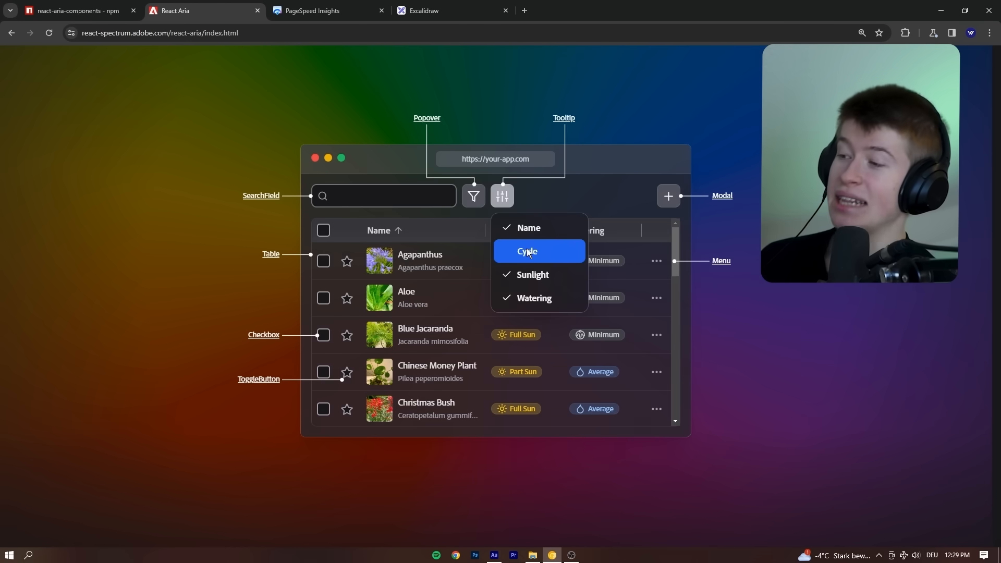
left_click(527, 251)
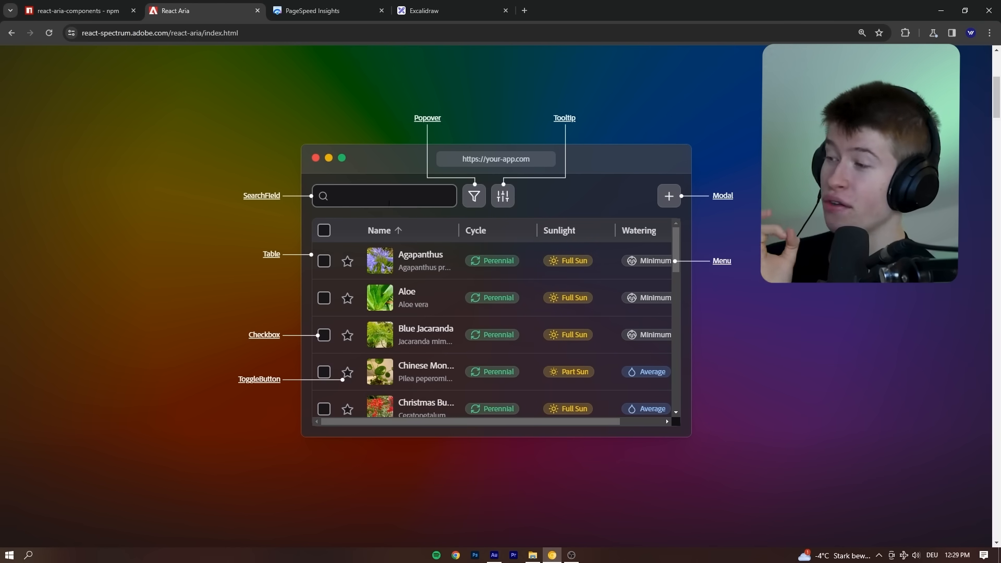
left_click(327, 10)
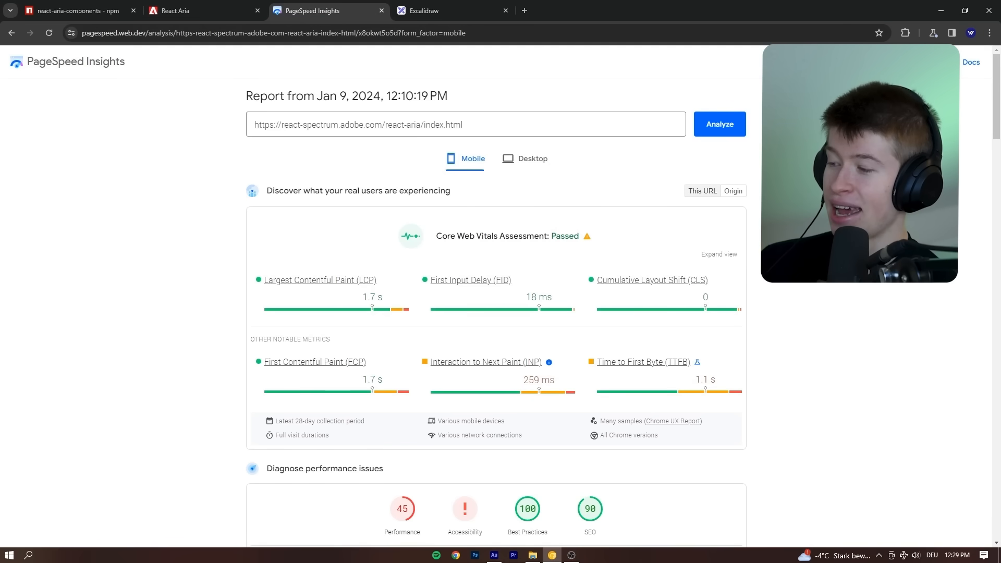
Step: Scroll the PageSpeed report past performance 45 to the accessibility contrast error, then return to React Aria
scroll("down", 3)
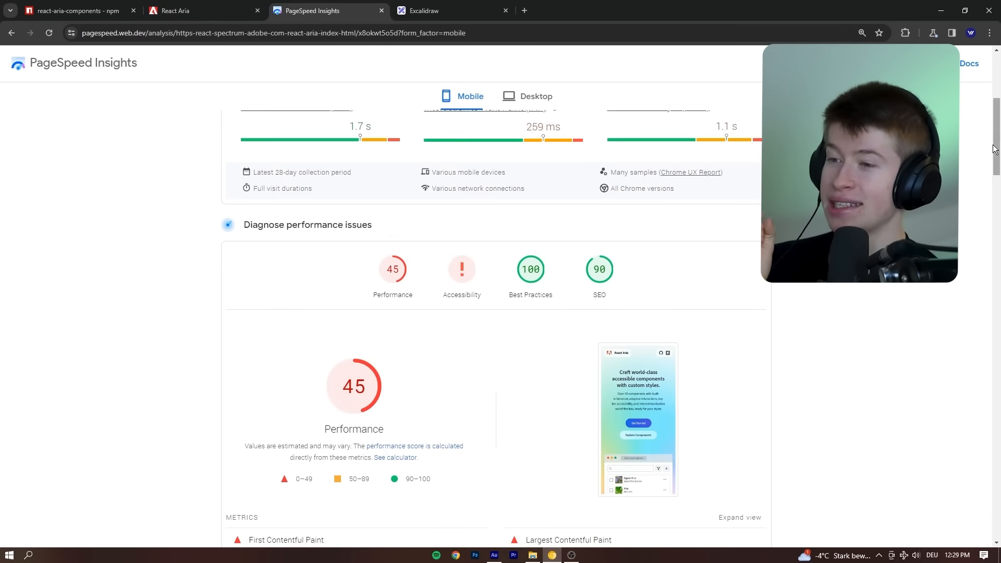
scroll("down", 3)
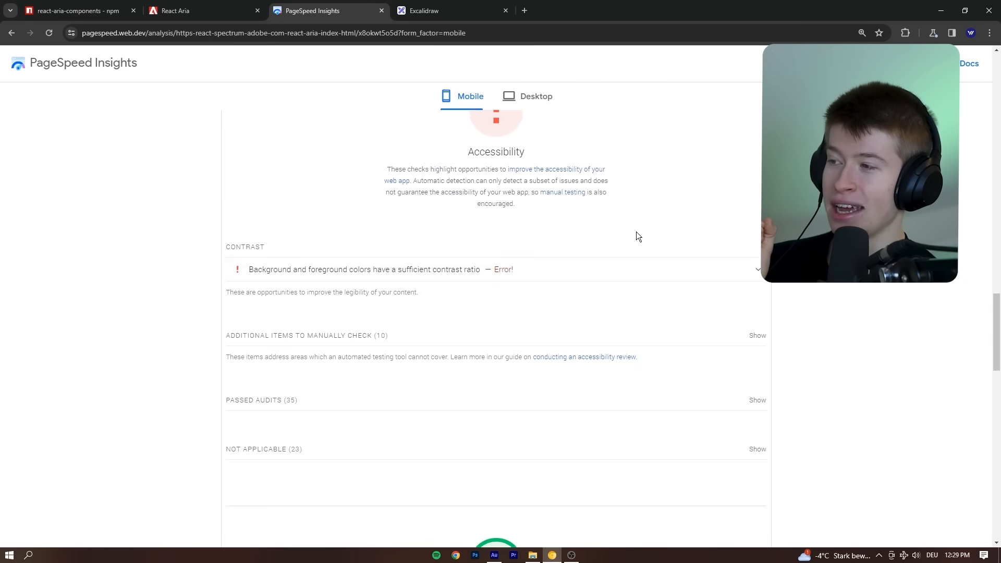
scroll("up", 3)
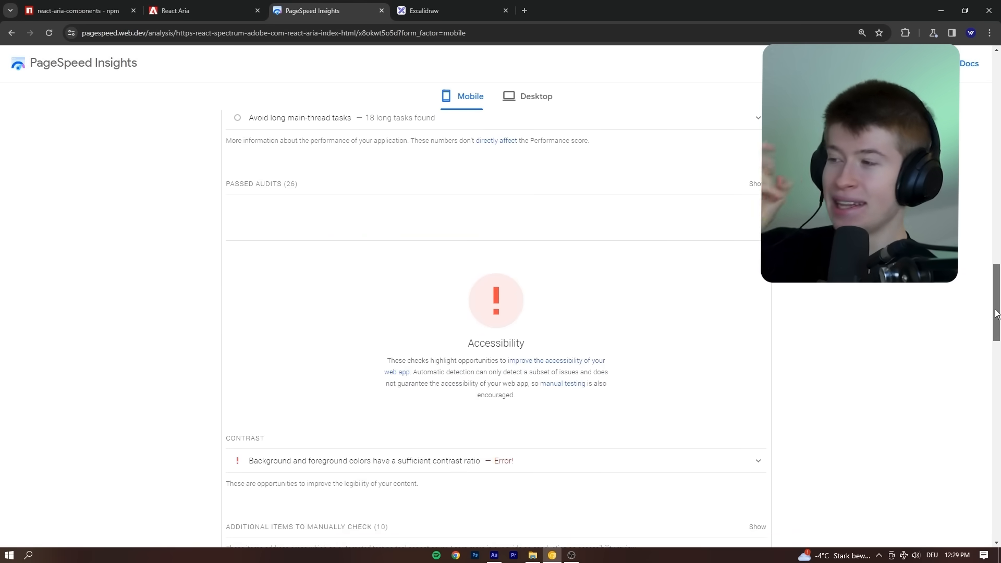
scroll("down", 3)
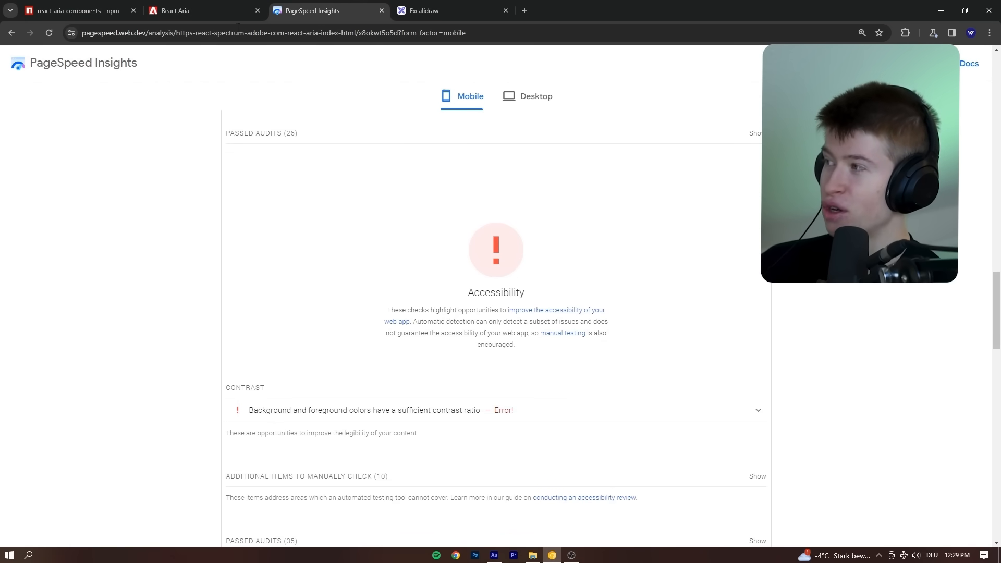
left_click(203, 10)
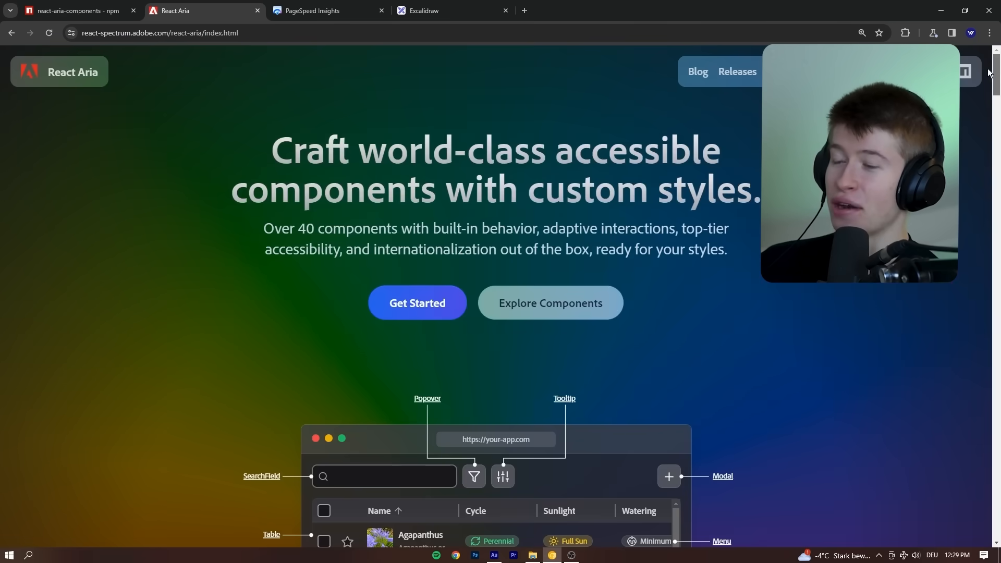
Step: Scroll the homepage styling section, briefly checking the PageSpeed tab before returning
scroll("down", 3)
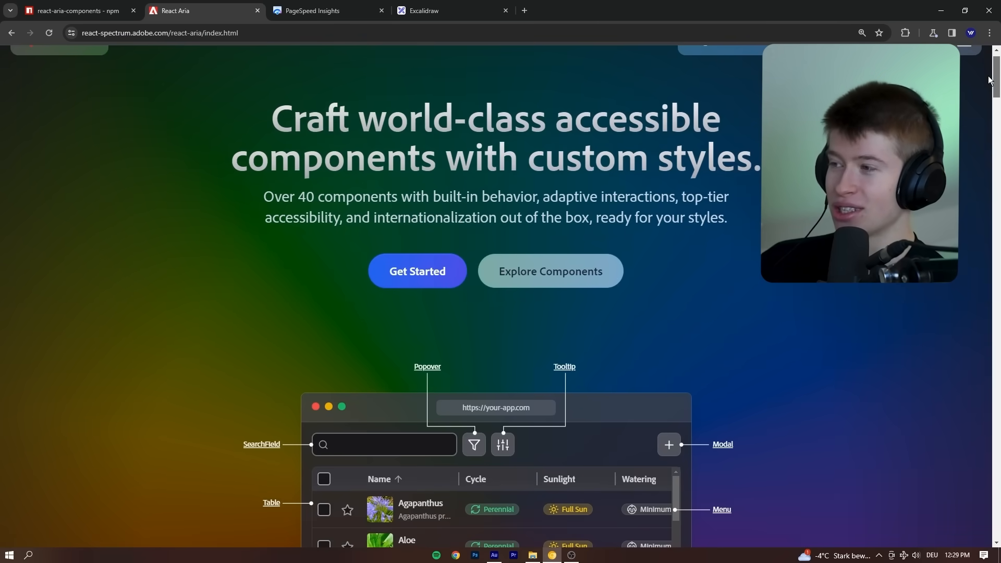
scroll("down", 3)
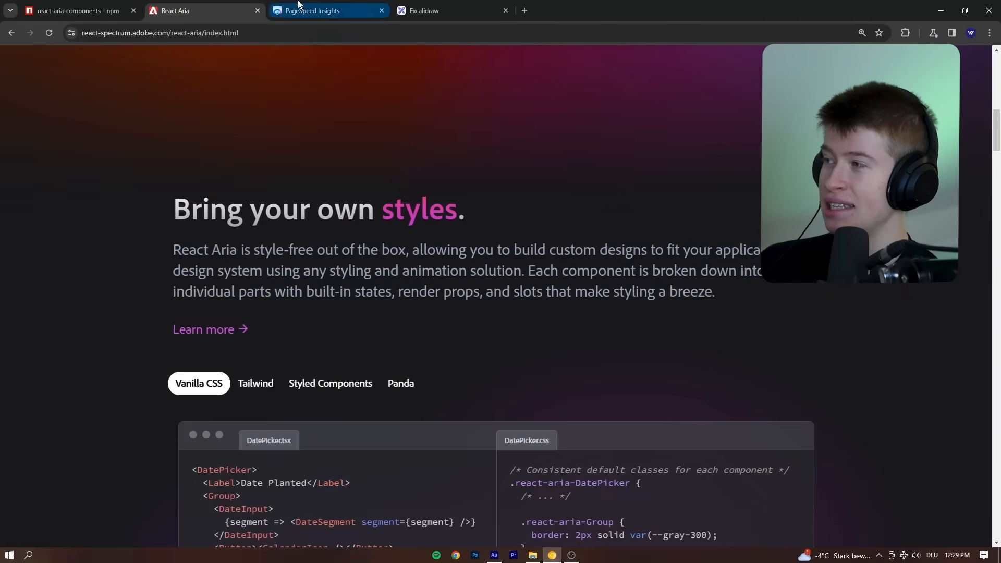
left_click(327, 11)
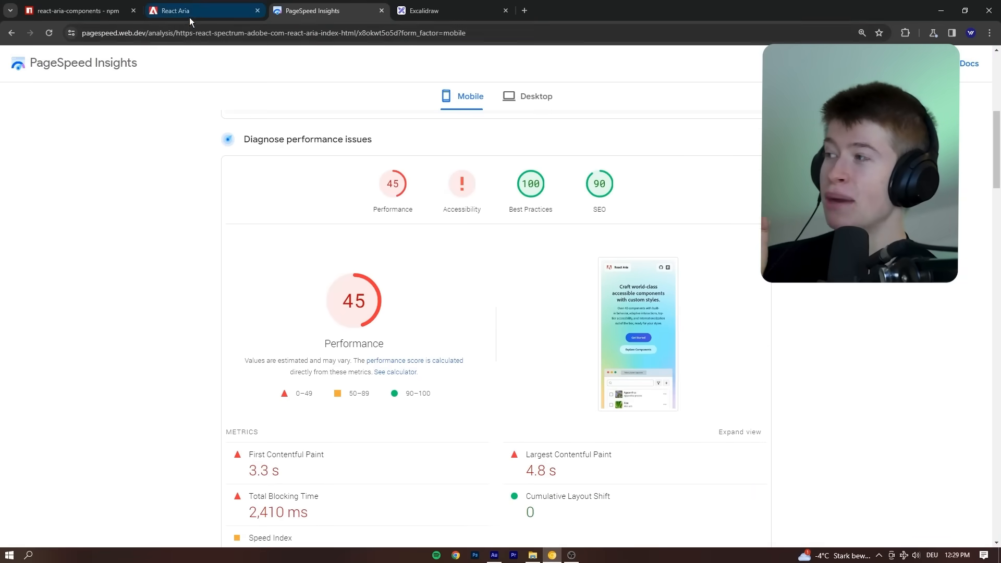
left_click(205, 10)
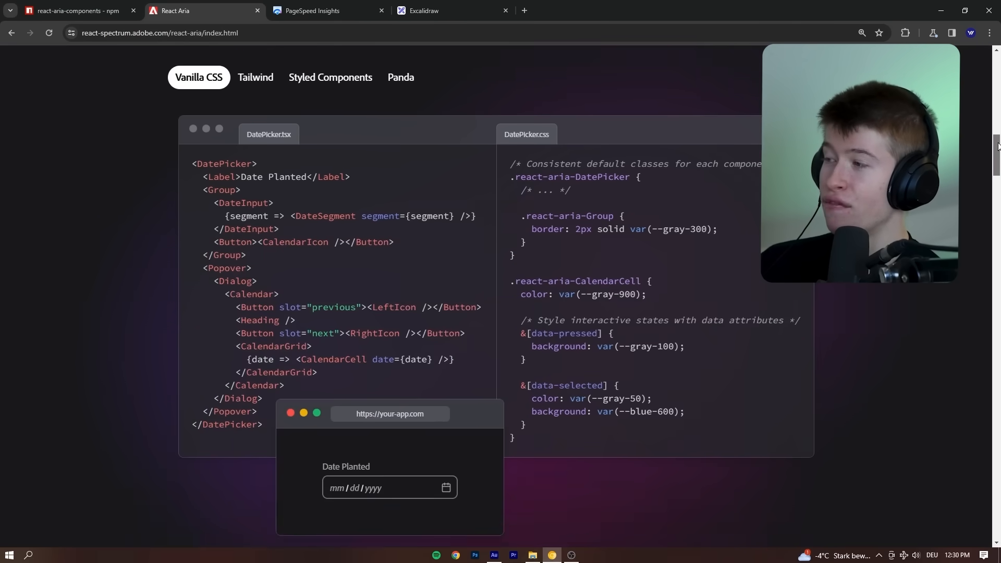
Step: Open the Components overview and scroll down to pickers such as ComboBox and Select
left_click(254, 109)
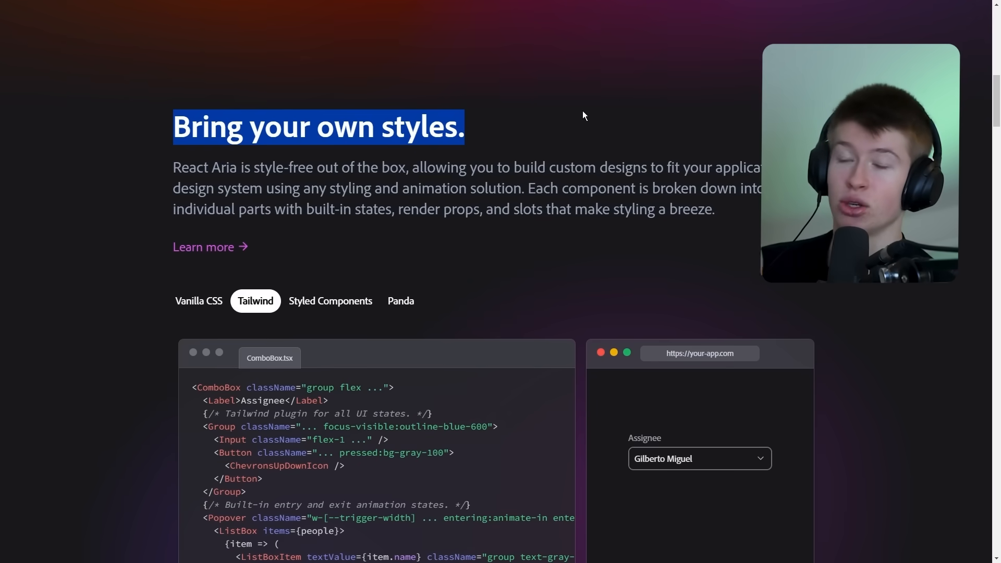
mouse_move(622, 104)
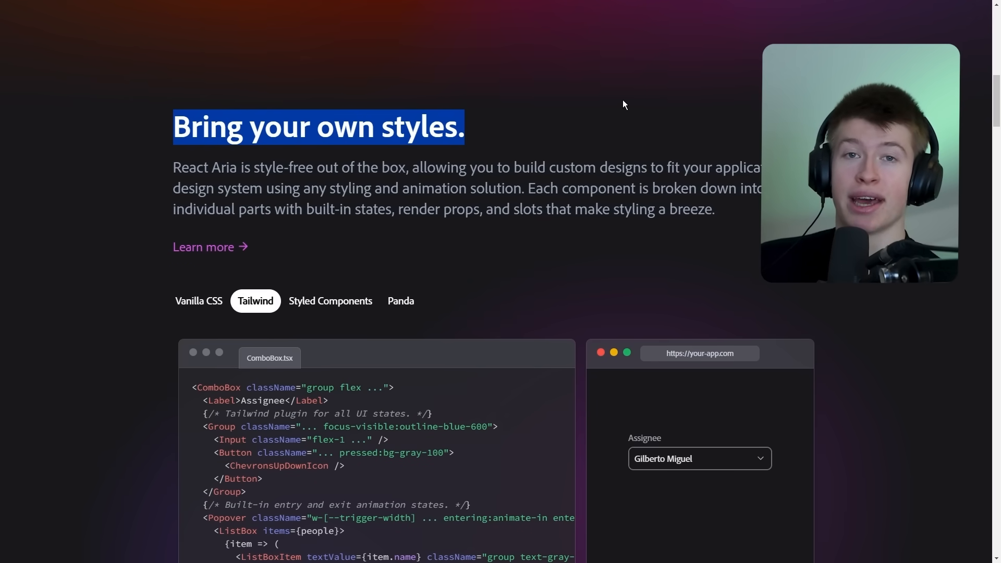
left_click(198, 301)
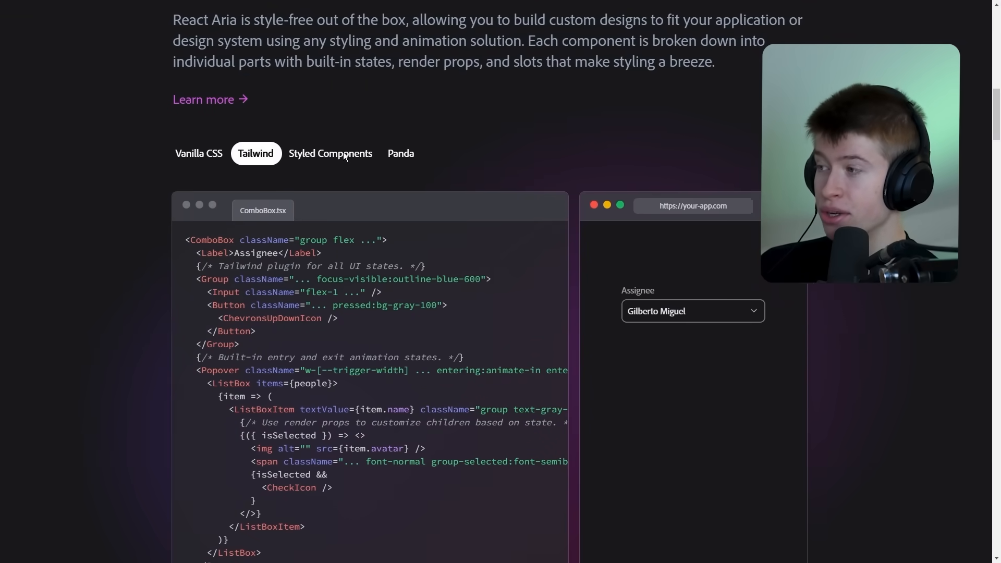
scroll("down", 3)
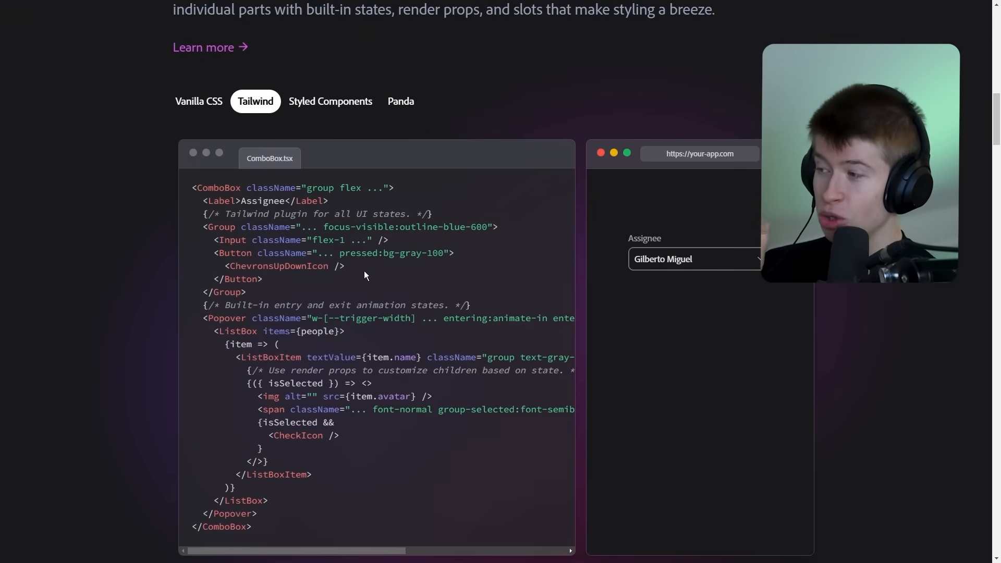
scroll("down", 3)
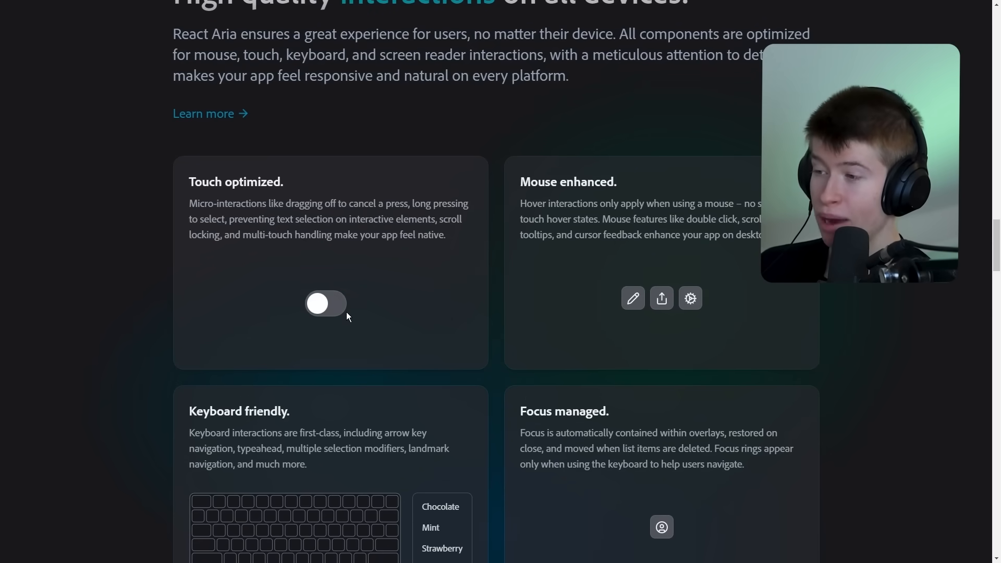
scroll("down", 3)
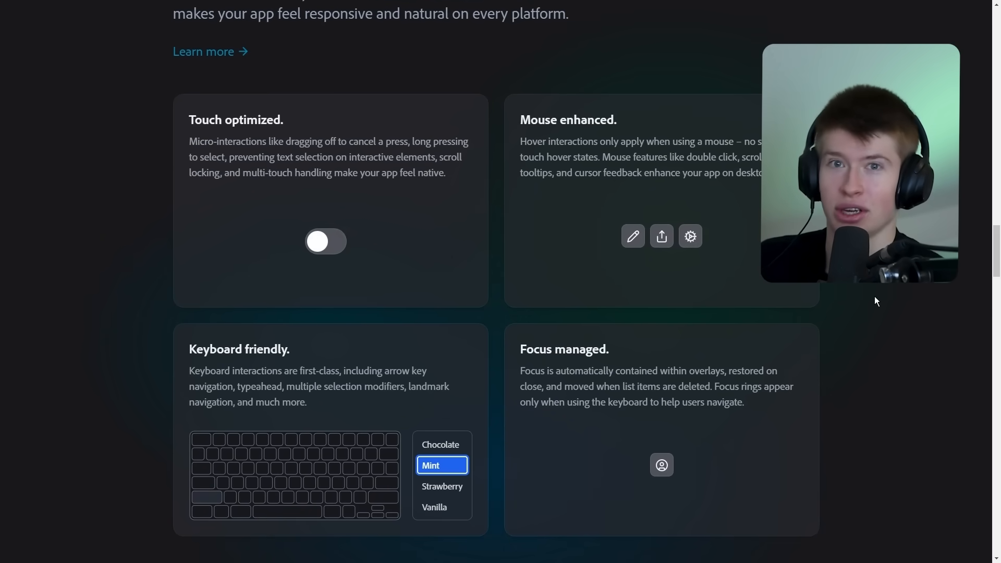
scroll("down", 3)
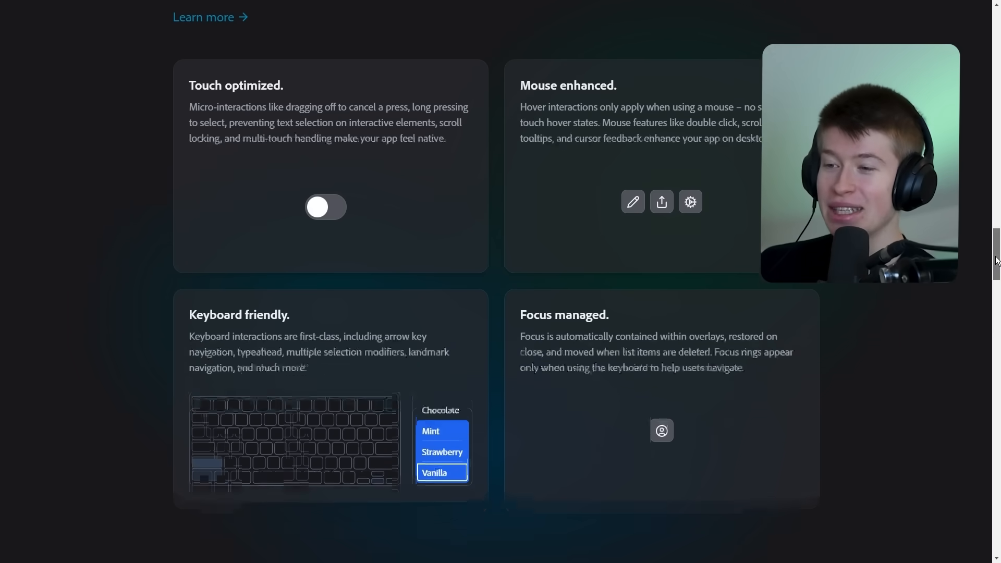
scroll("down", 3)
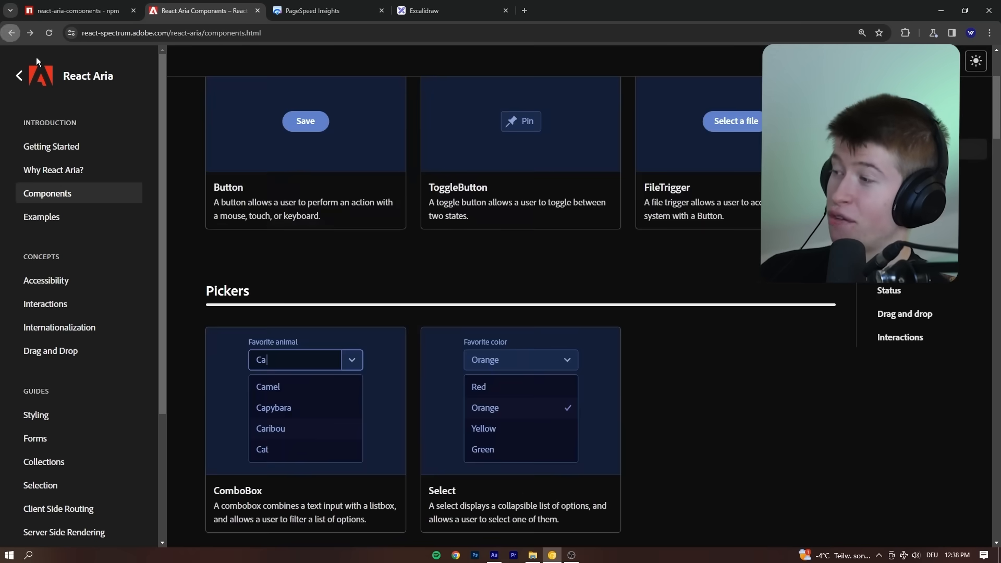
left_click(237, 490)
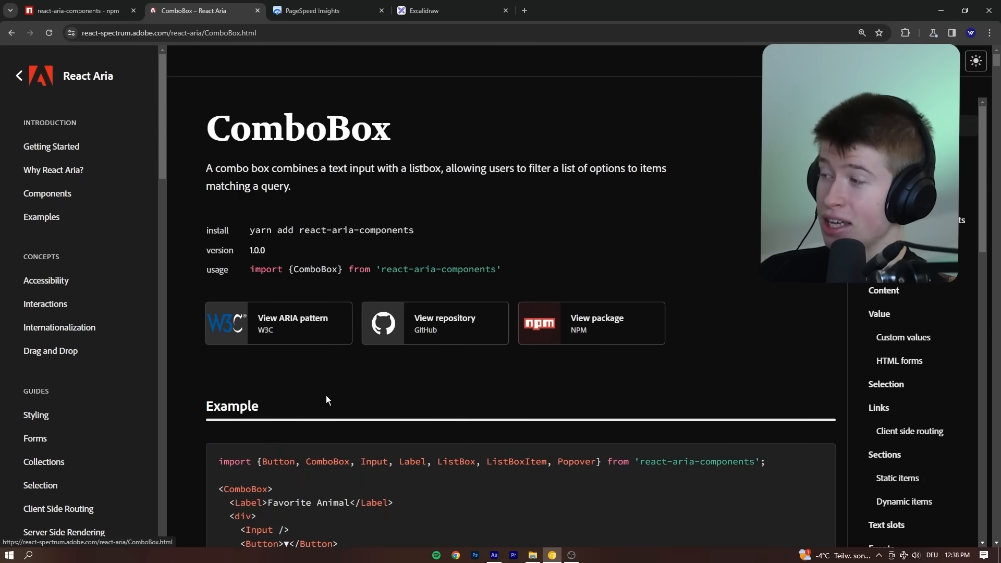
scroll("down", 3)
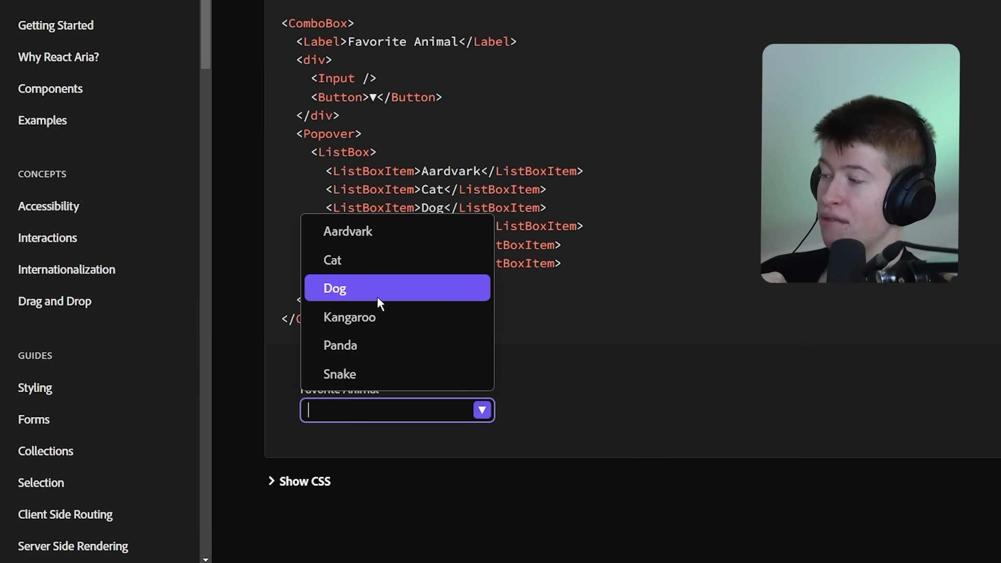
left_click(349, 316)
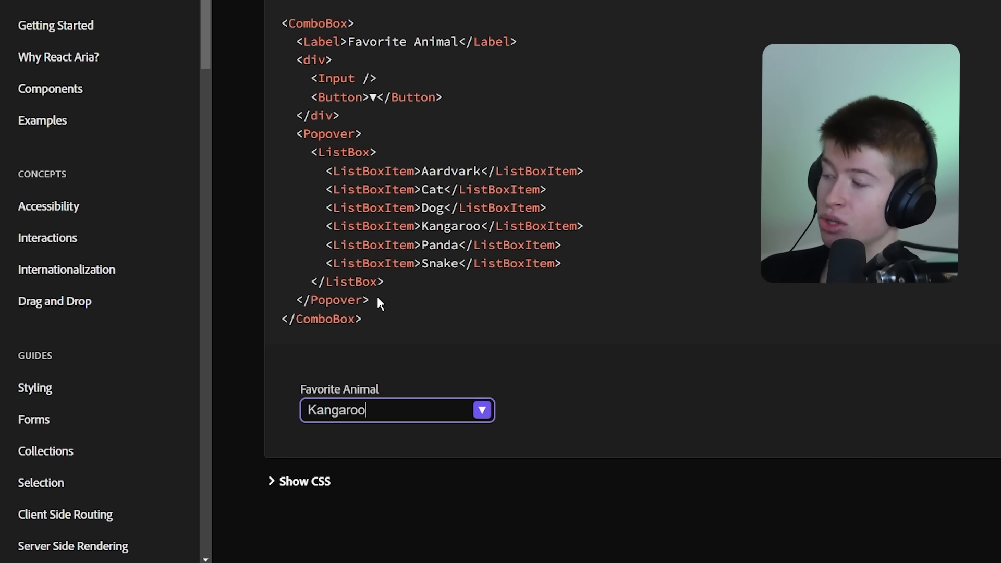
mouse_move(495, 326)
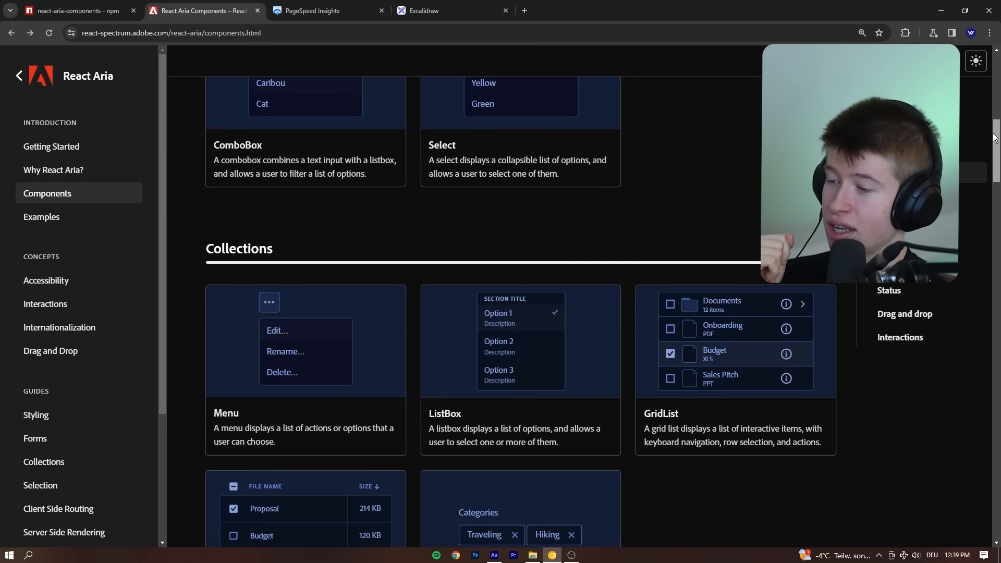
Step: Scroll through the Table documentation's example code
scroll("down", 3)
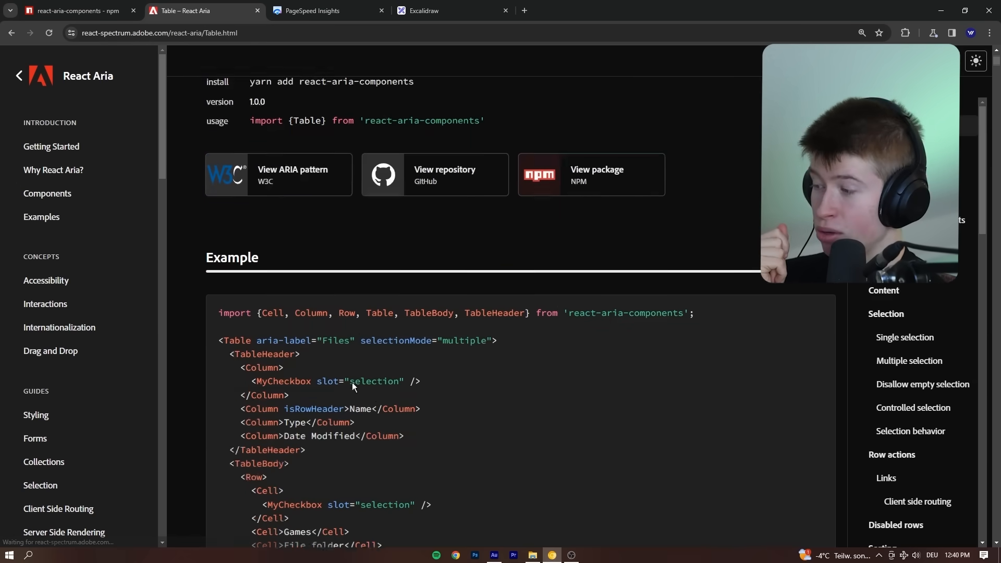
scroll("down", 3)
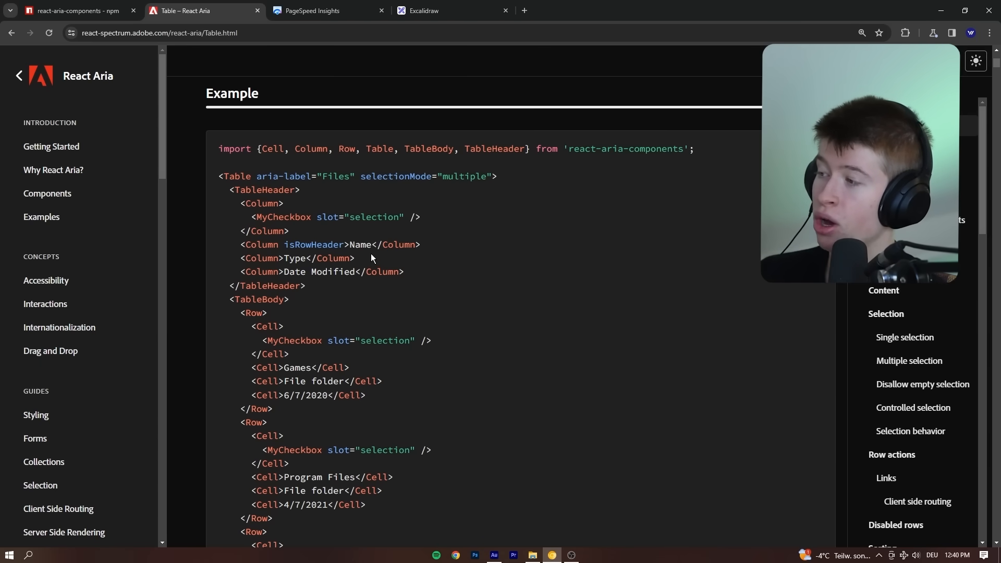
scroll("down", 3)
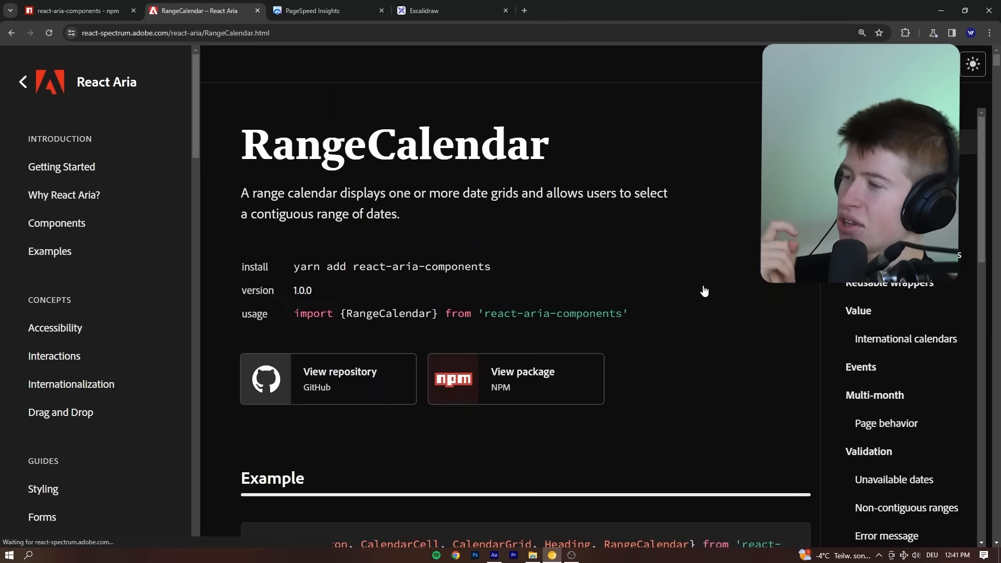
Step: Select date ranges in the RangeCalendar example, advance to February 2024, then go back
scroll("down", 3)
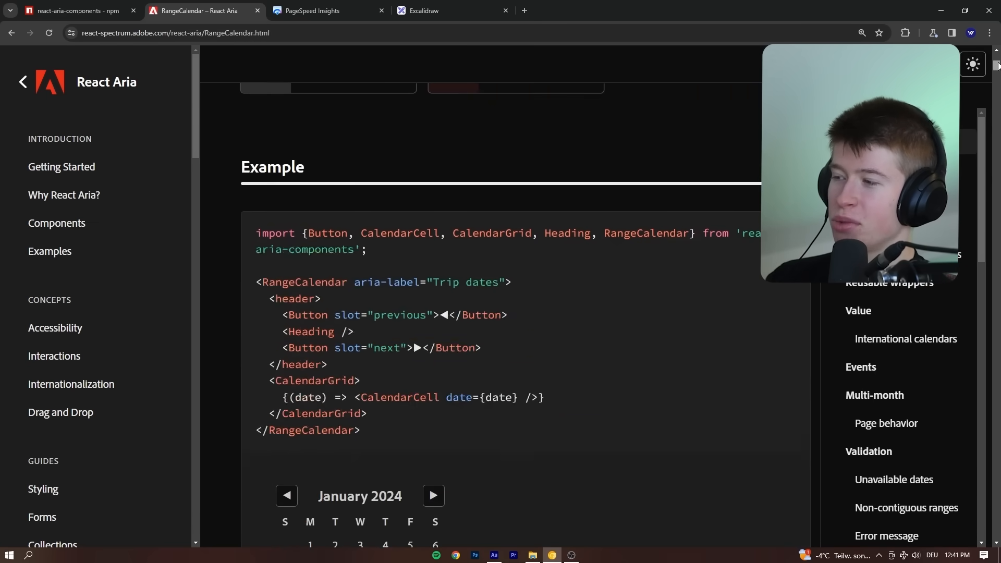
scroll("down", 3)
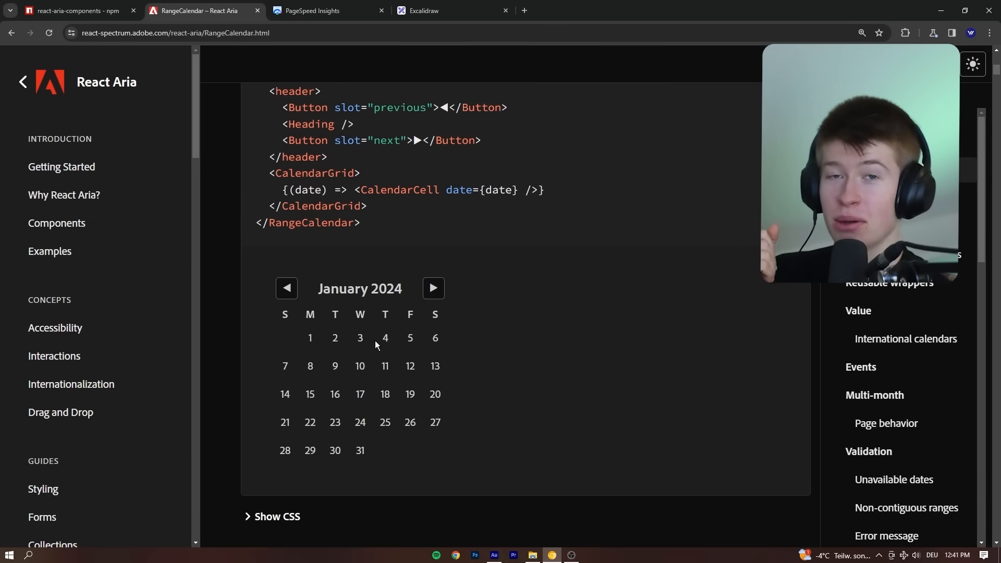
left_click(335, 338)
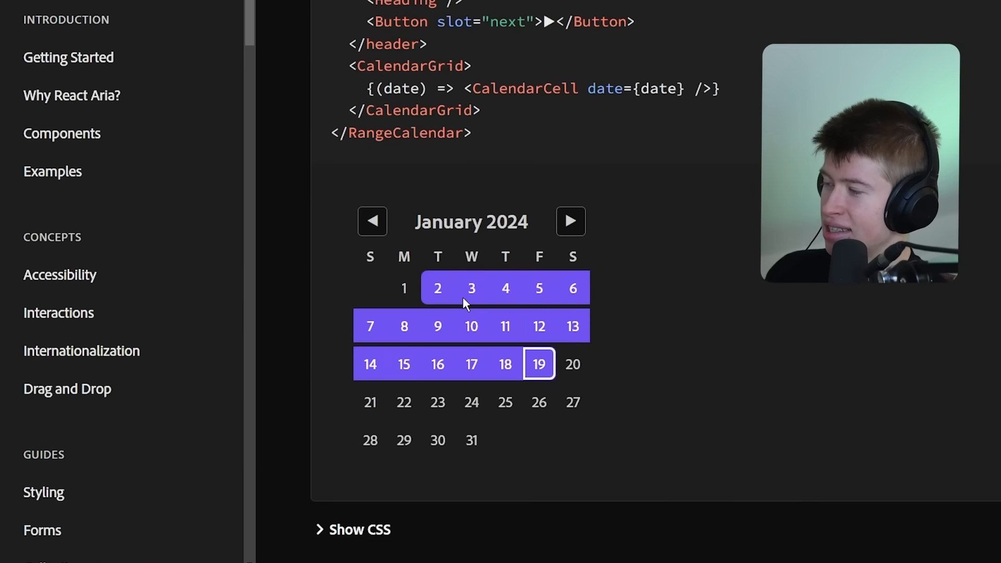
left_click(438, 326)
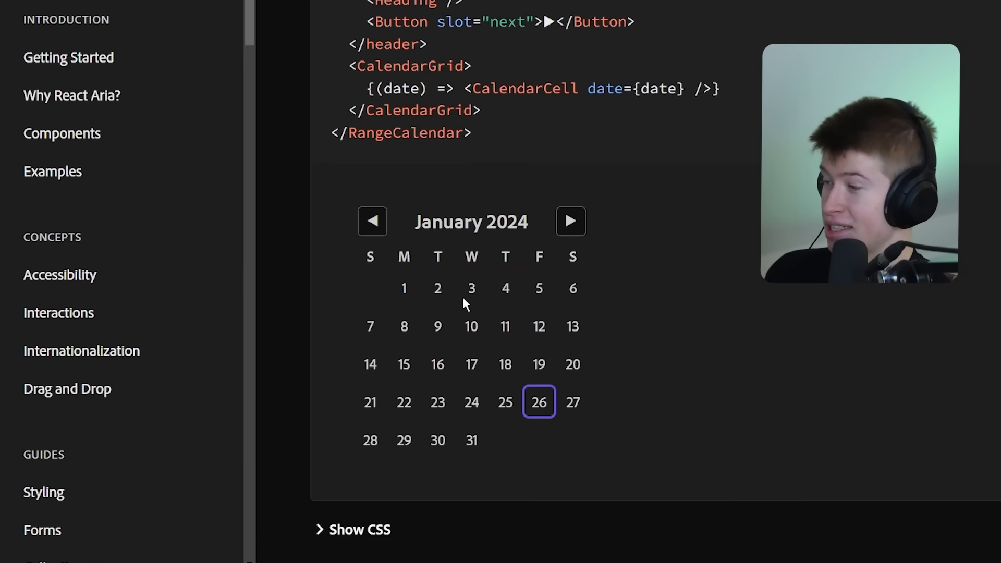
left_click(504, 325)
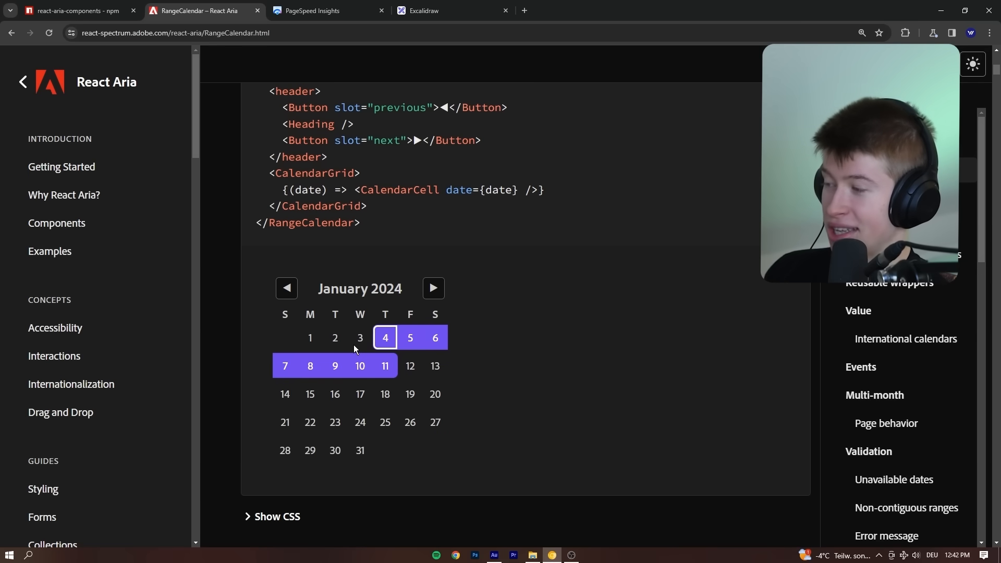
left_click(433, 287)
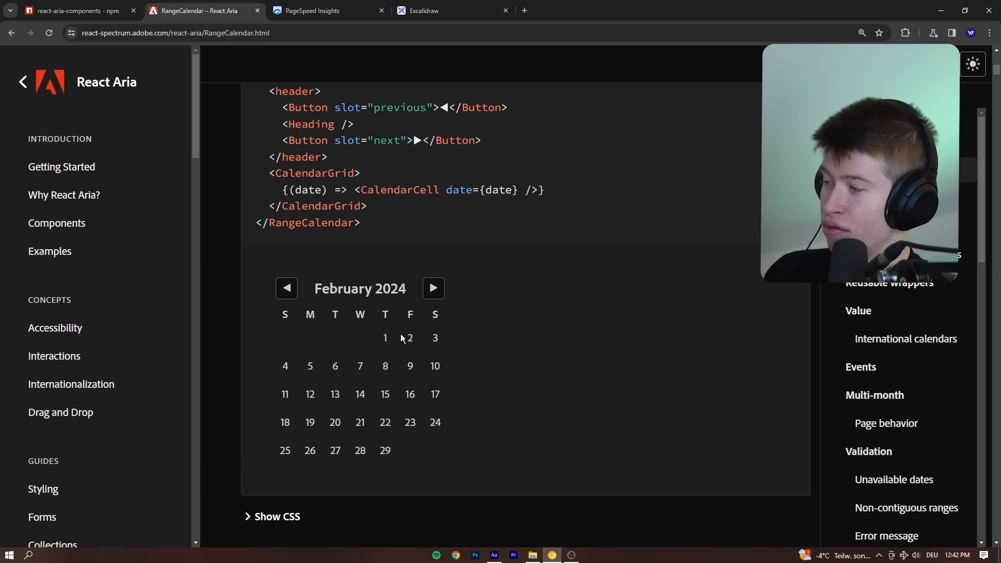
left_click(57, 222)
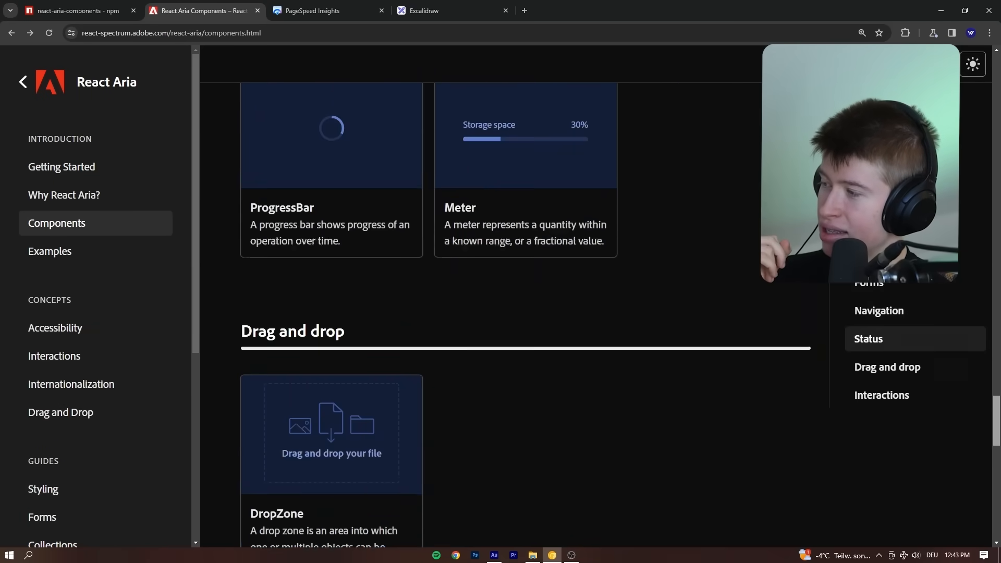
Step: Jump to the Interactions section listing usePress, useLongPress and useHover
left_click(882, 395)
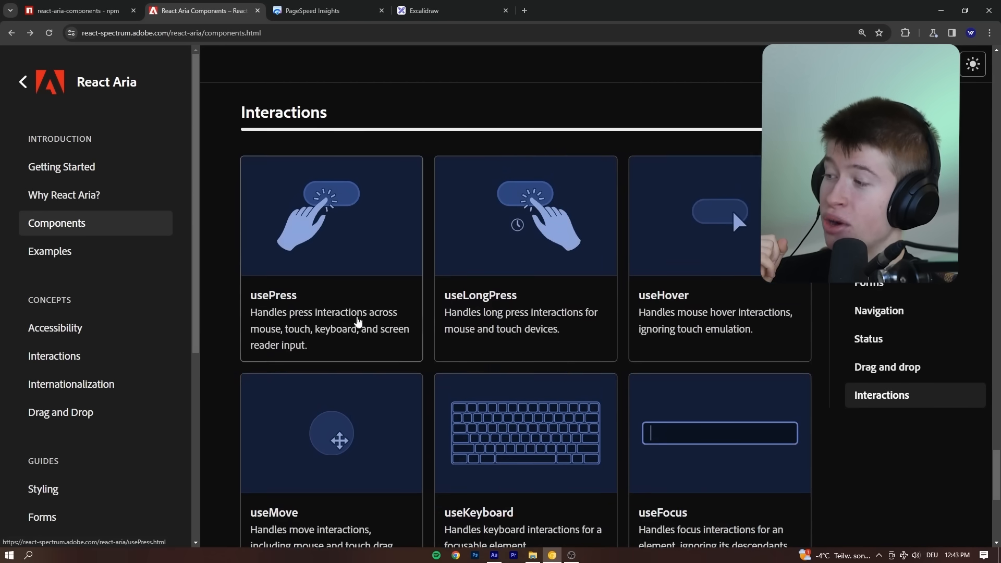
scroll("down", 3)
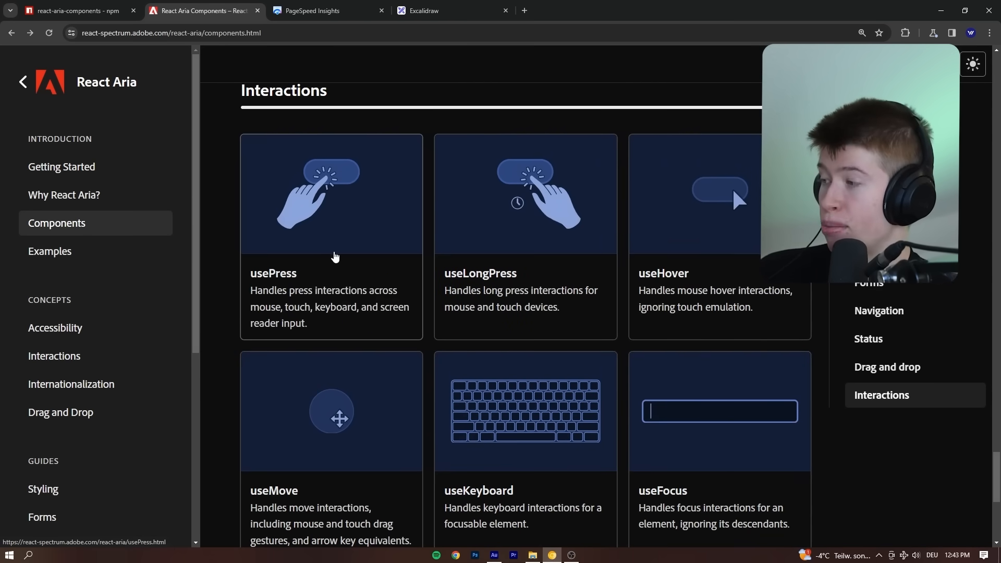
mouse_move(472, 287)
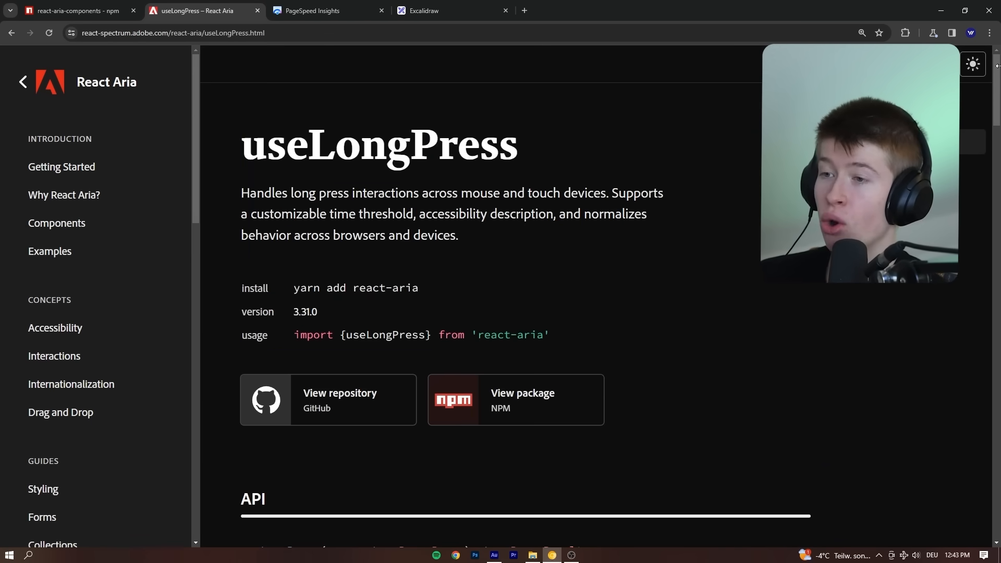
scroll("down", 3)
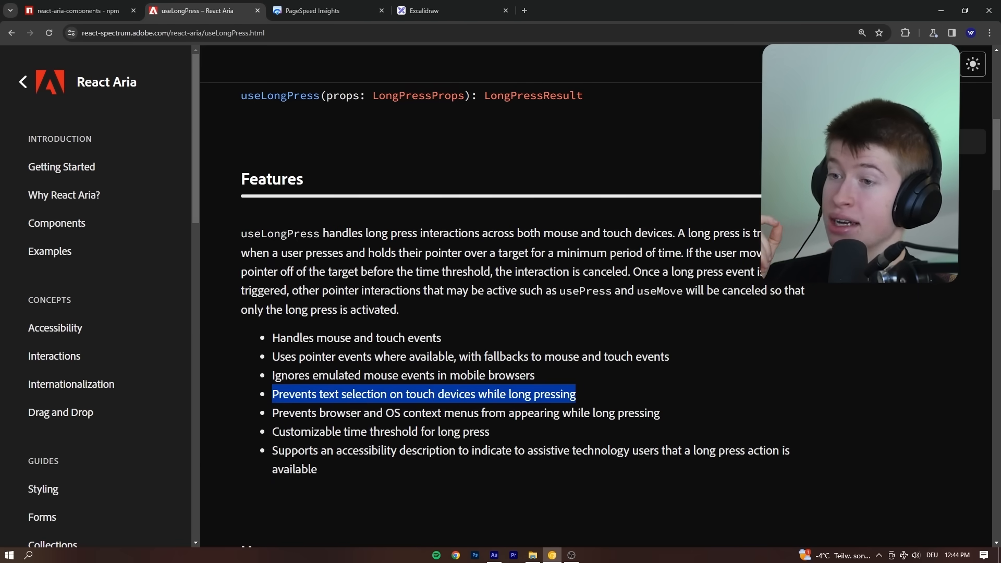
scroll("down", 3)
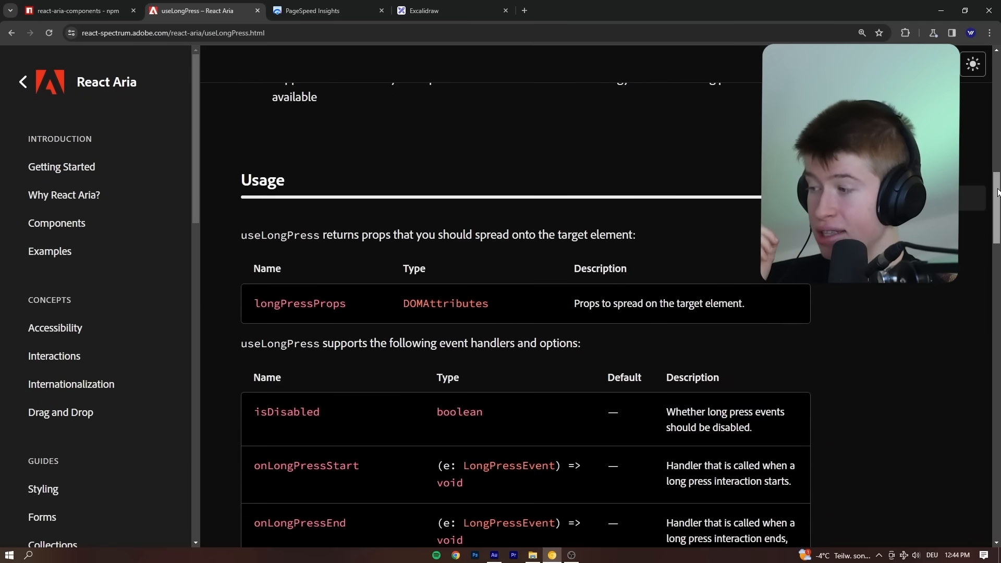
scroll("down", 3)
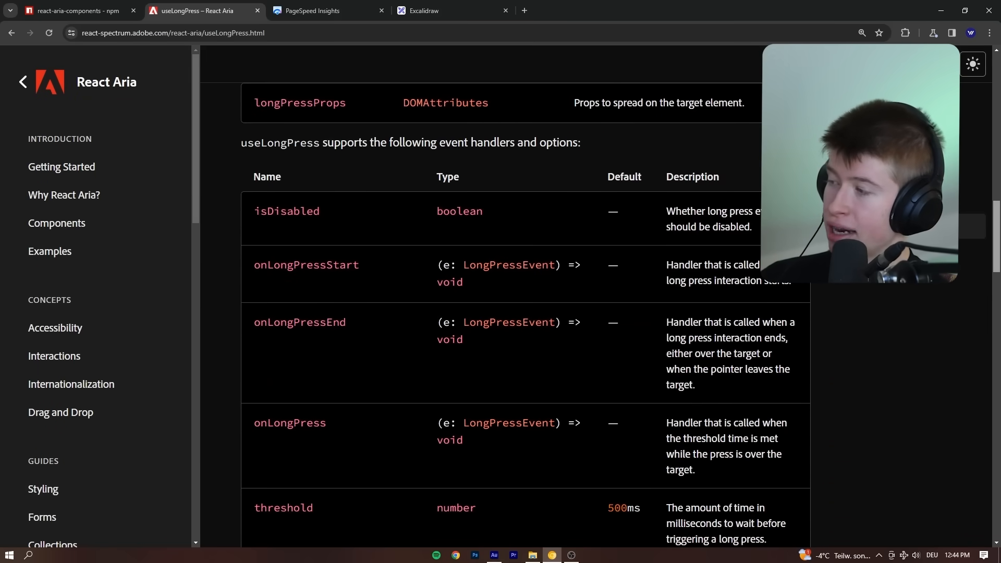